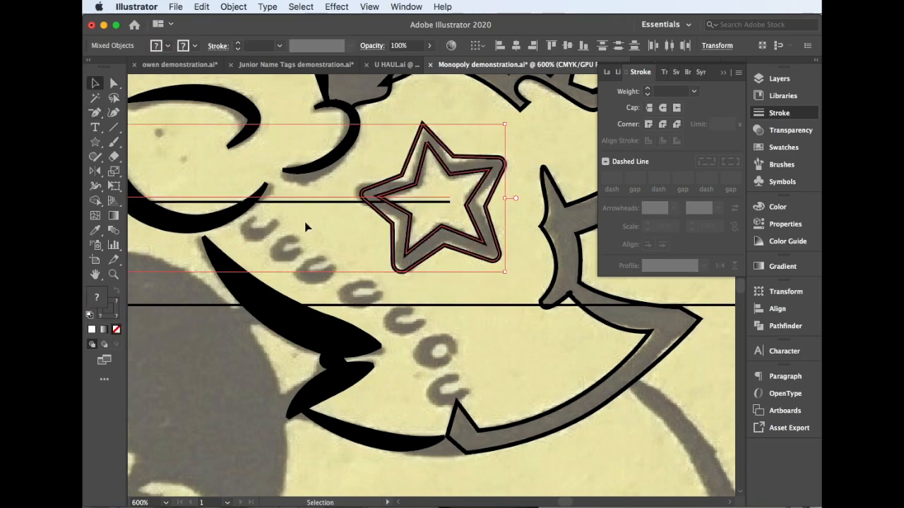
Step: Delete an anchor point from the traced curve, dismiss the alert, and duplicate the small curl shape
click(364, 394)
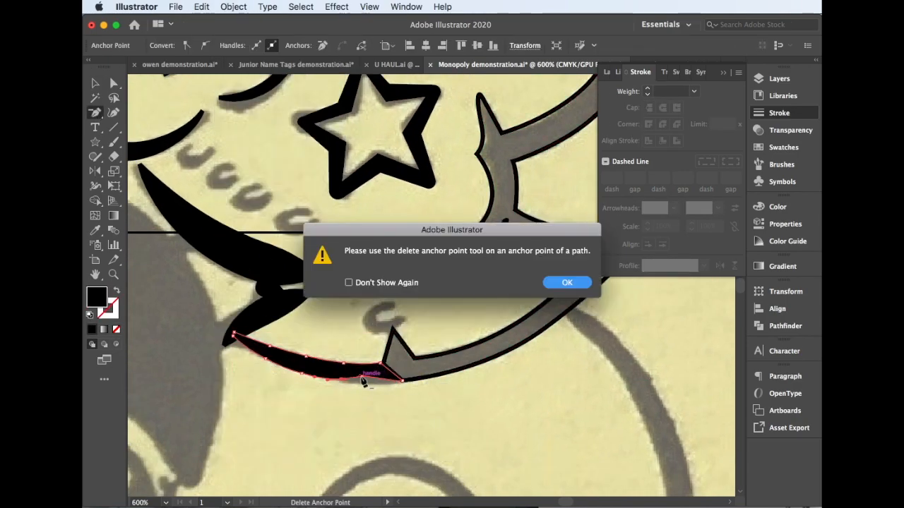
click(567, 282)
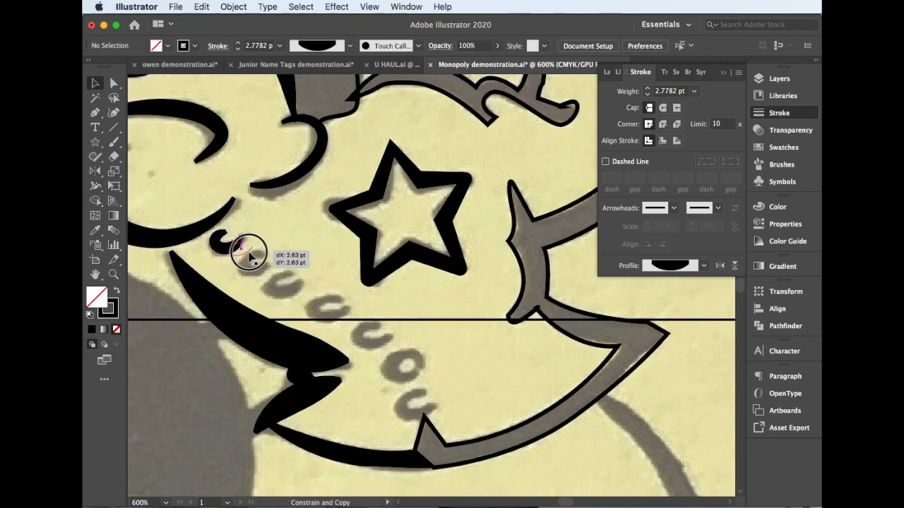
drag(247, 252, 441, 359)
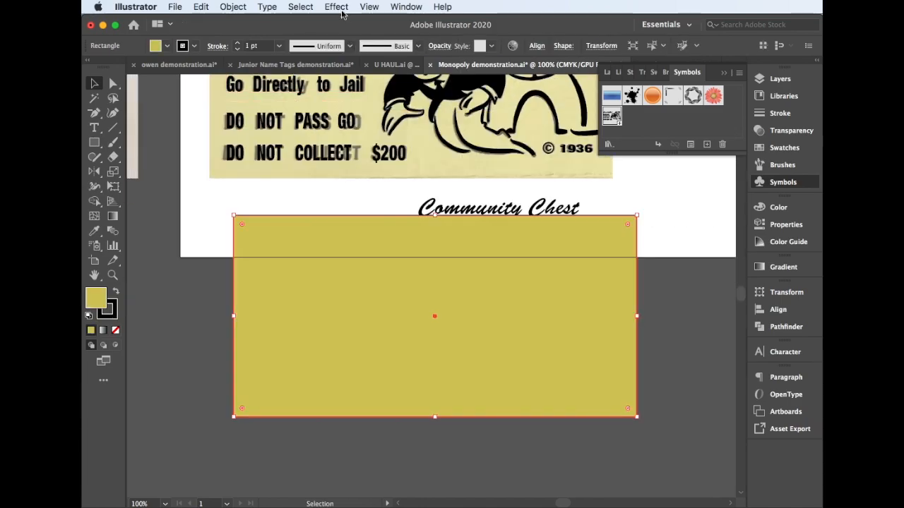
Step: Apply Extrude & Bevel to the yellow rectangle and expand the extra lighting and shading options
click(336, 6)
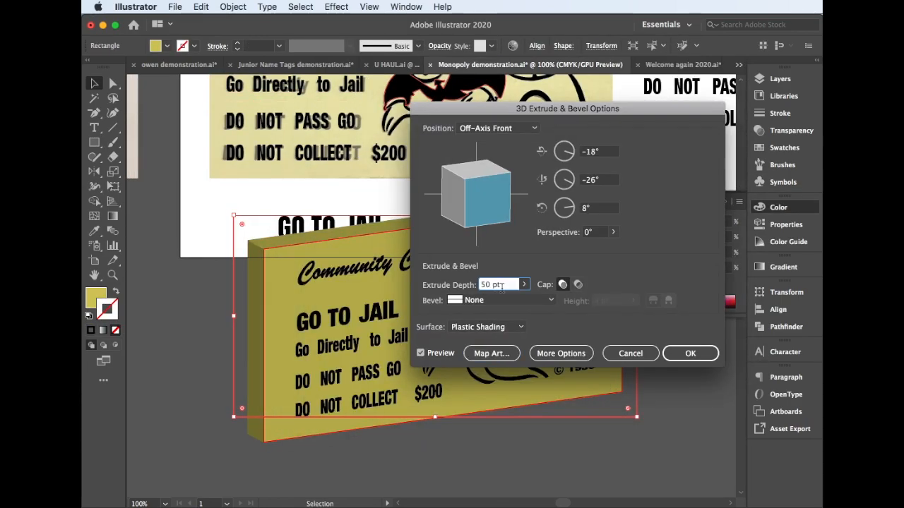
click(560, 353)
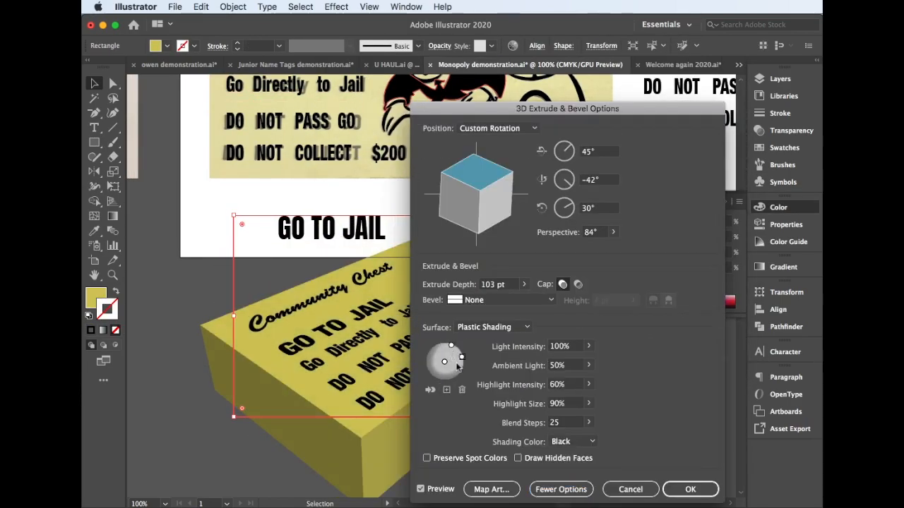